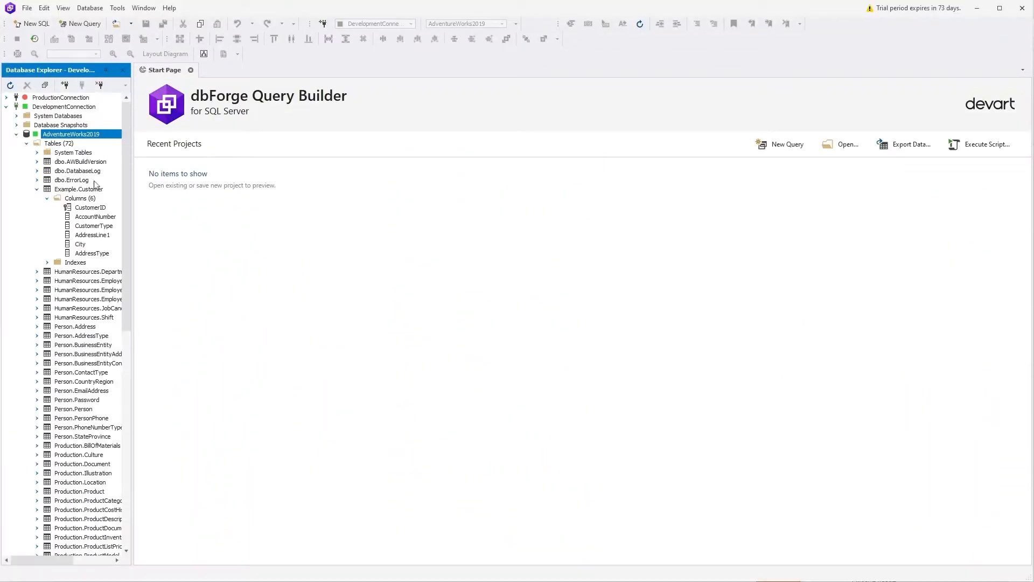
- Retrieve Example.Customer rows into a grid and jump to the last record, CustomerID 999
right_click(78, 189)
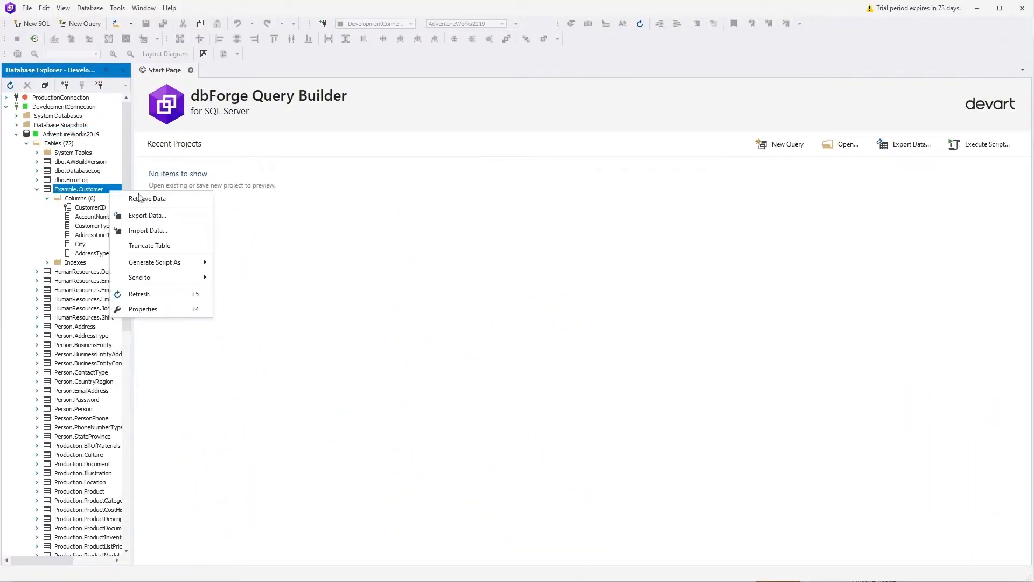
left_click(146, 198)
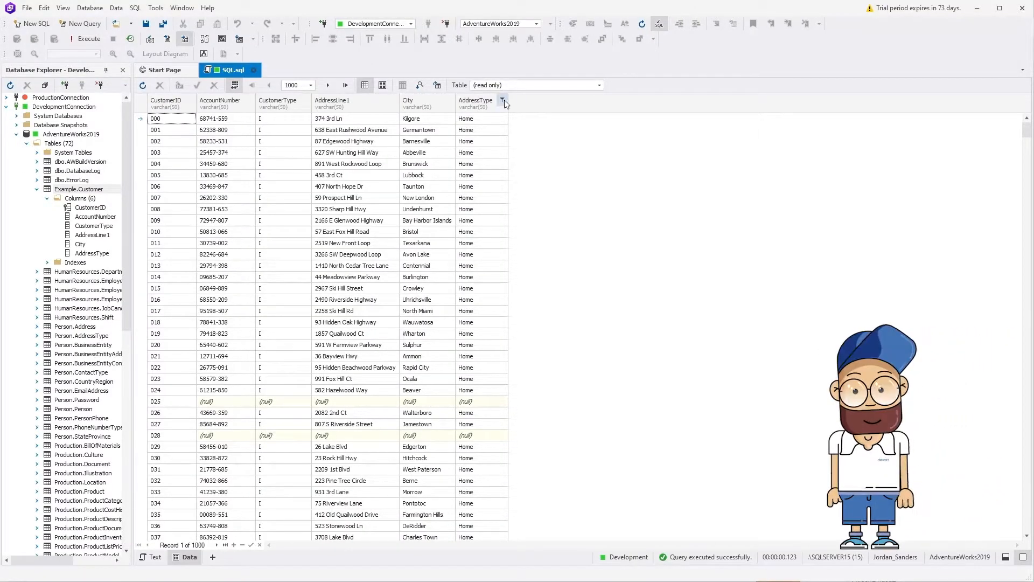
left_click(503, 102)
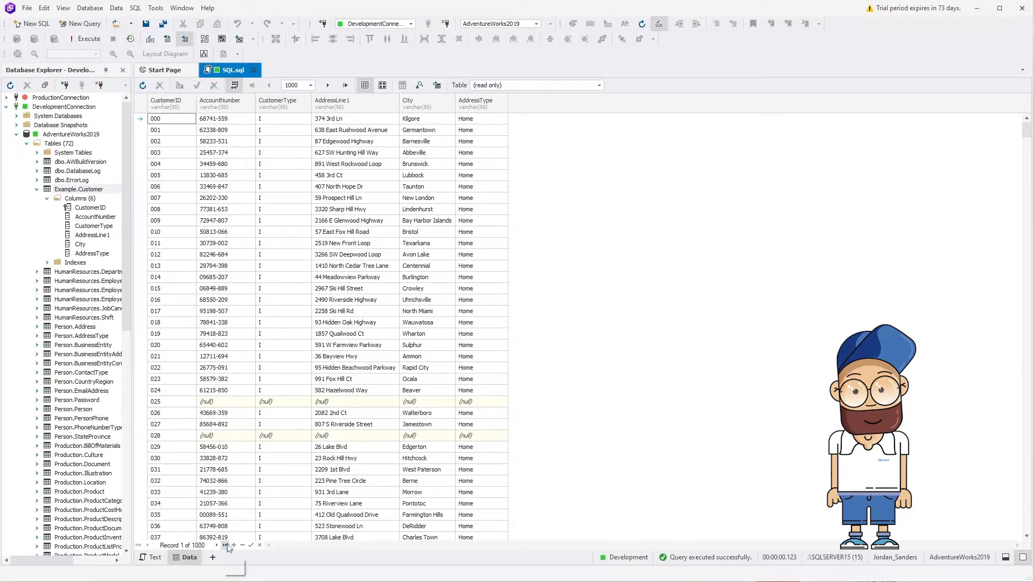
left_click(225, 545)
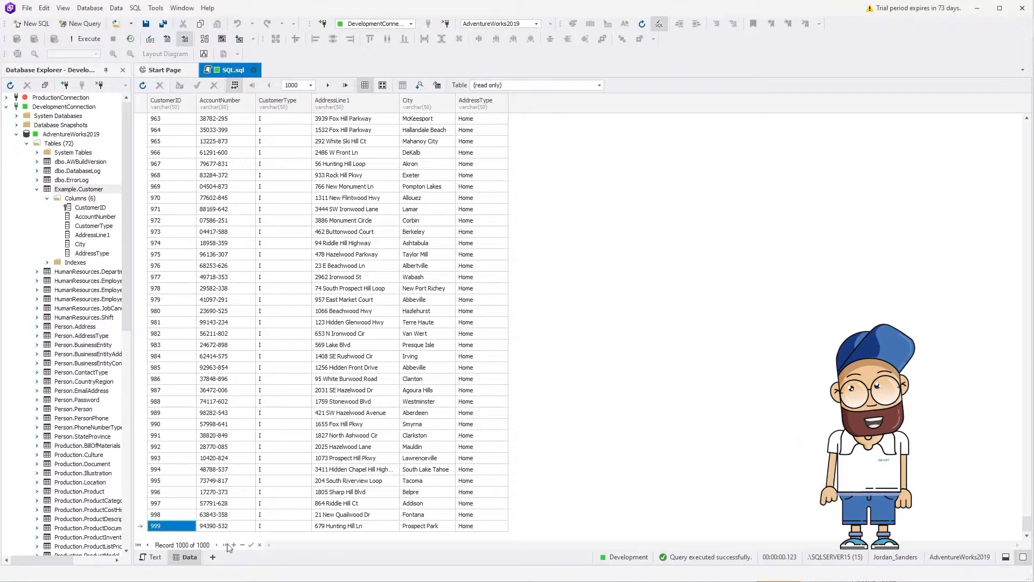
- Send Example.Customer to a visual query filtered on CustomerID between 130 and 730 and run it
right_click(79, 189)
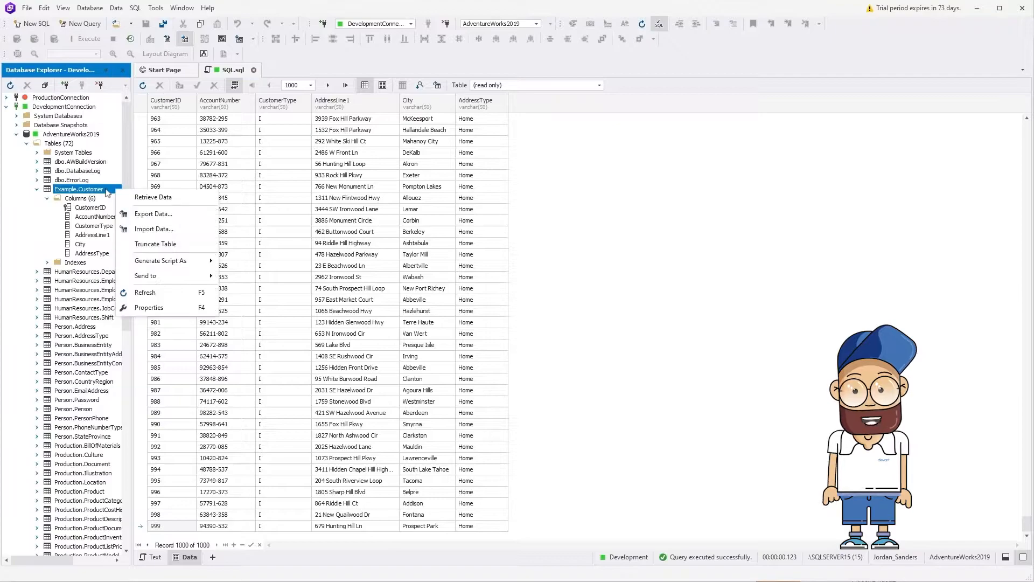
mouse_move(145, 275)
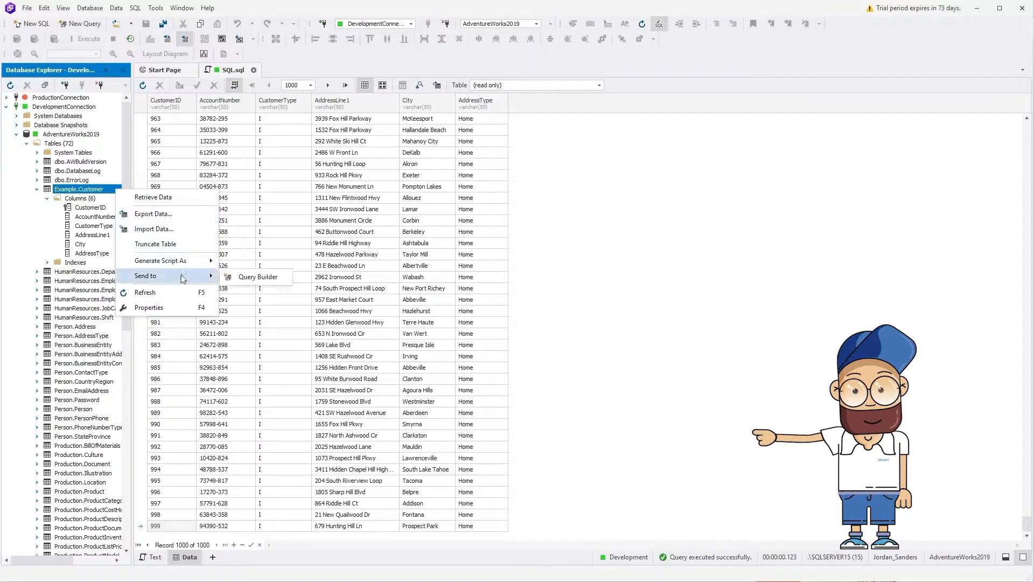
left_click(257, 277)
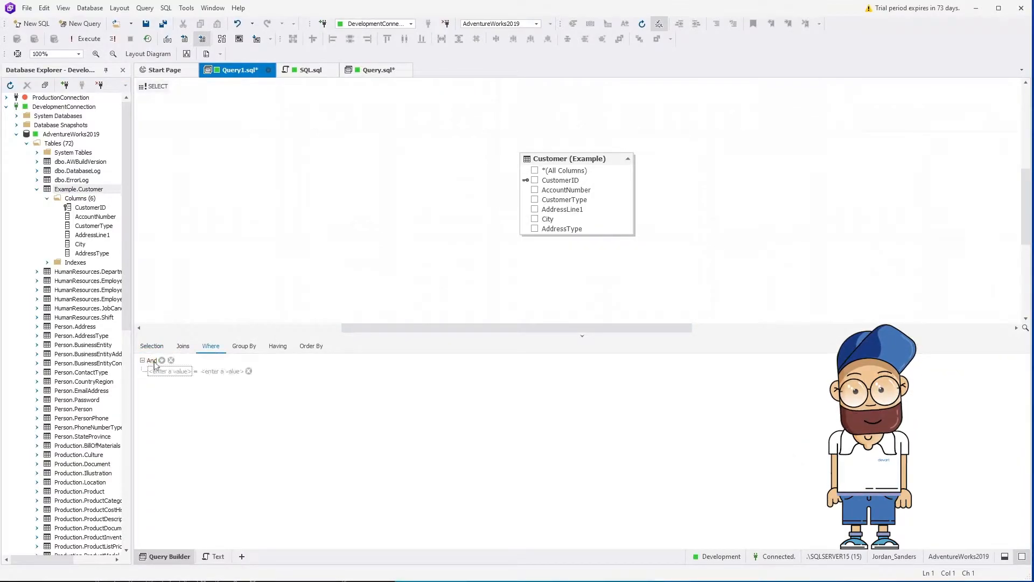
left_click(171, 370)
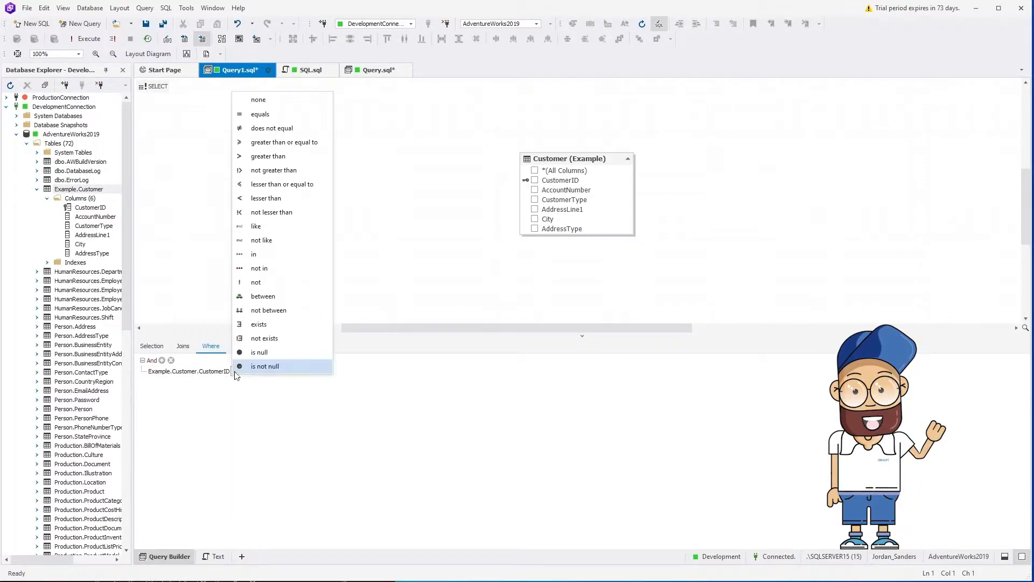
left_click(262, 295)
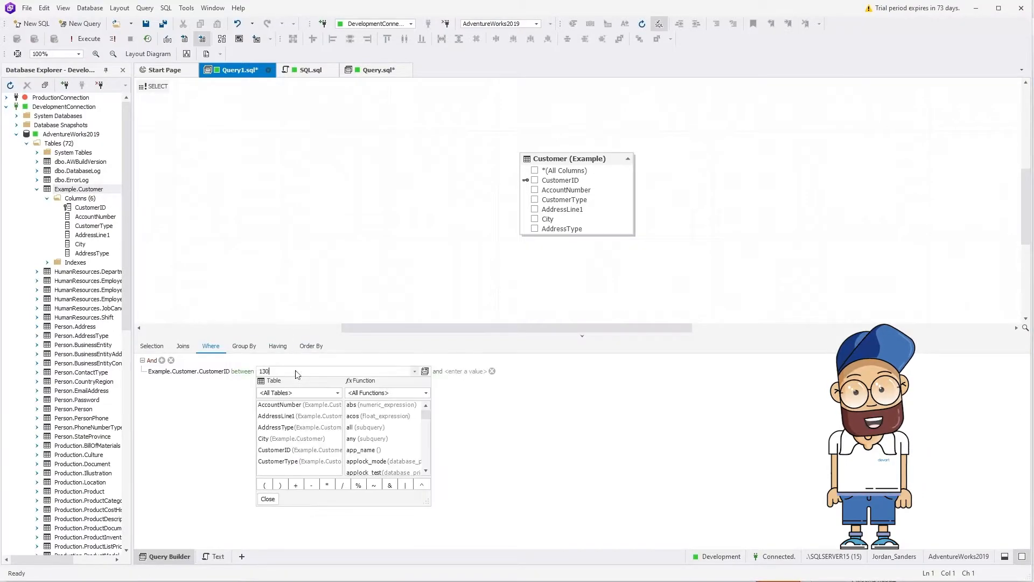
left_click(268, 497)
type("730")
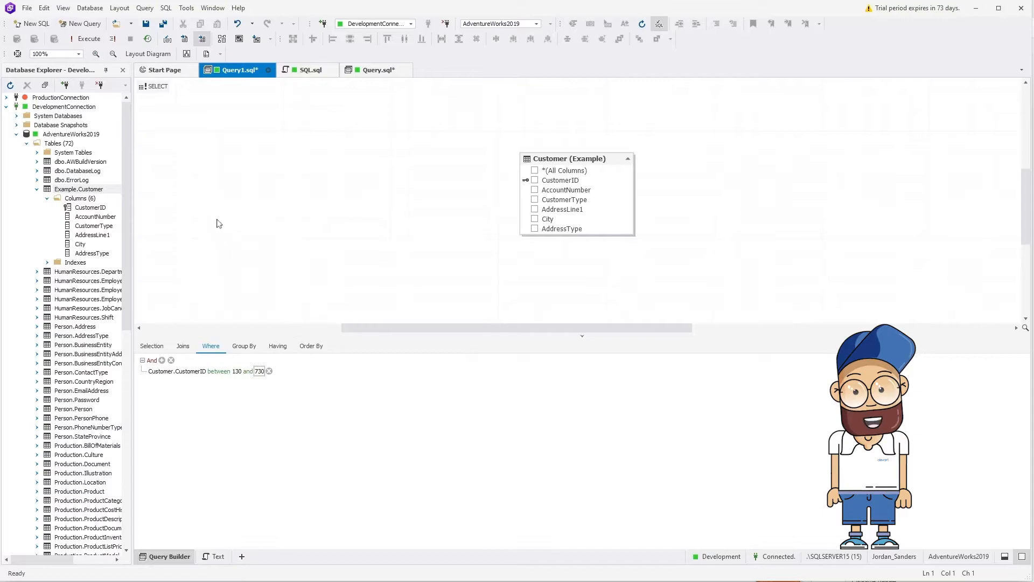
left_click(87, 39)
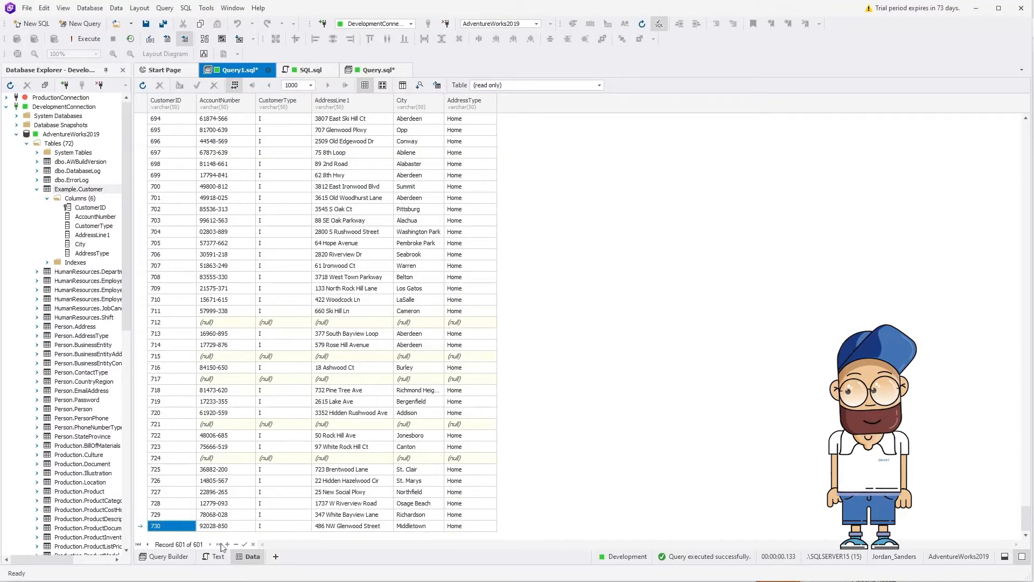
- Change the query to an Update setting AddressType to 'Office' and execute it
left_click(169, 556)
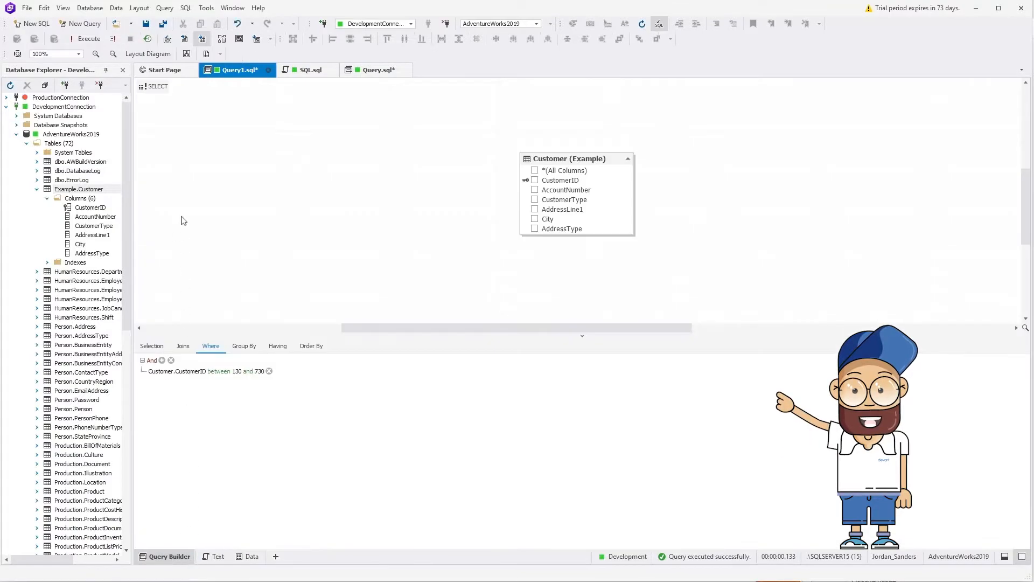
right_click(184, 221)
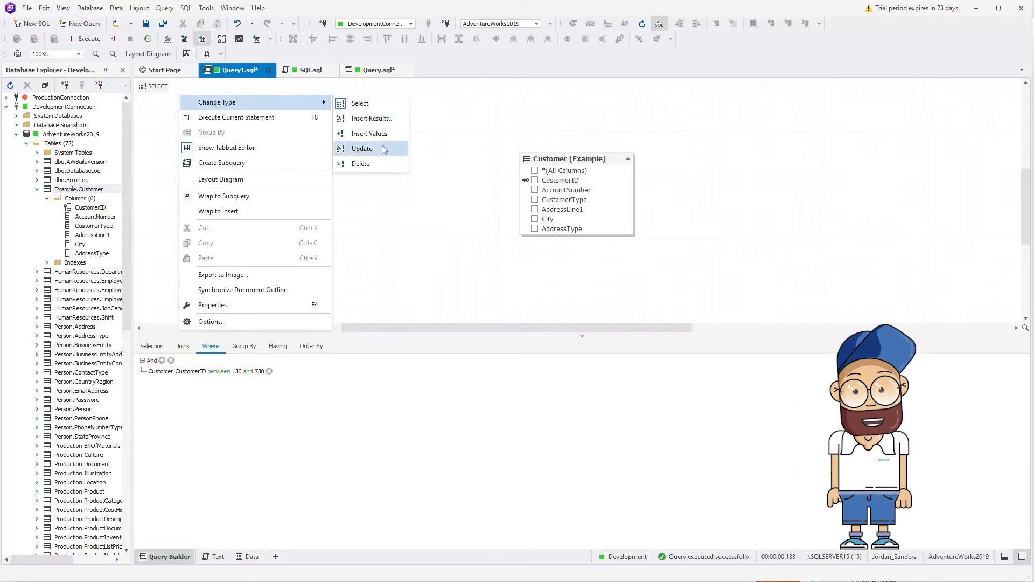
left_click(362, 148)
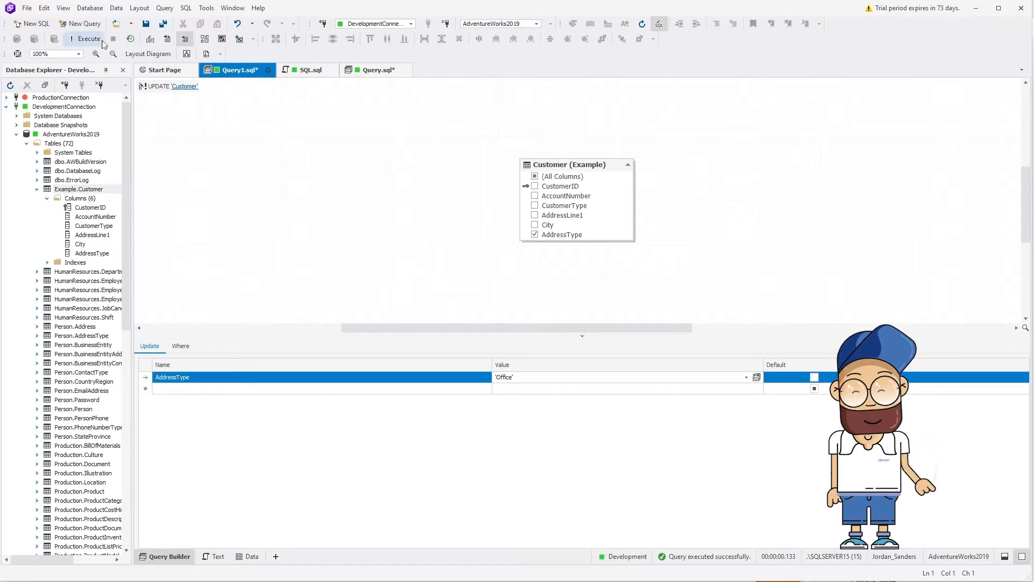
left_click(86, 39)
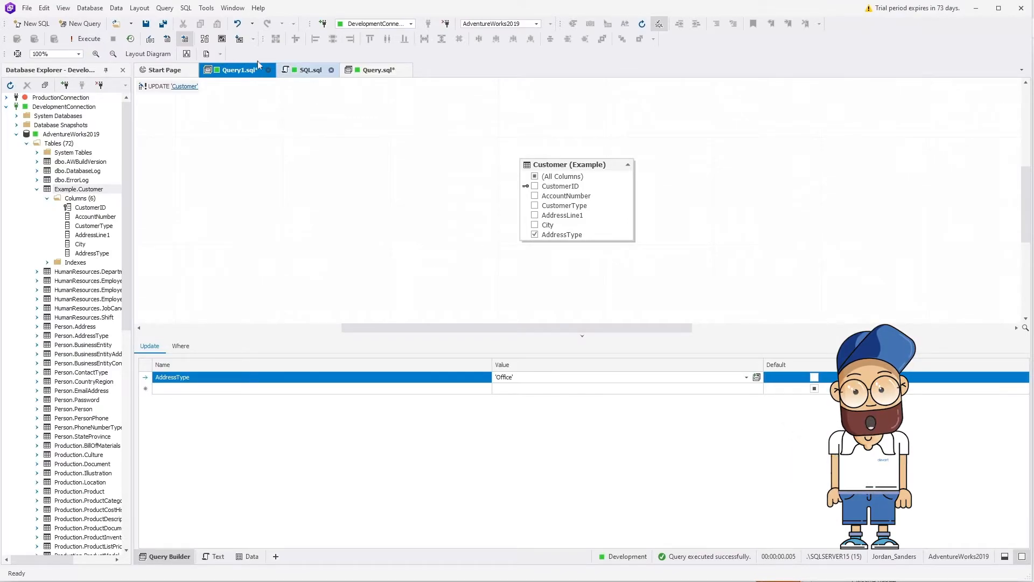
- Refresh the full Customer grid and filter AddressType to Office, showing rows from CustomerID 130
left_click(309, 69)
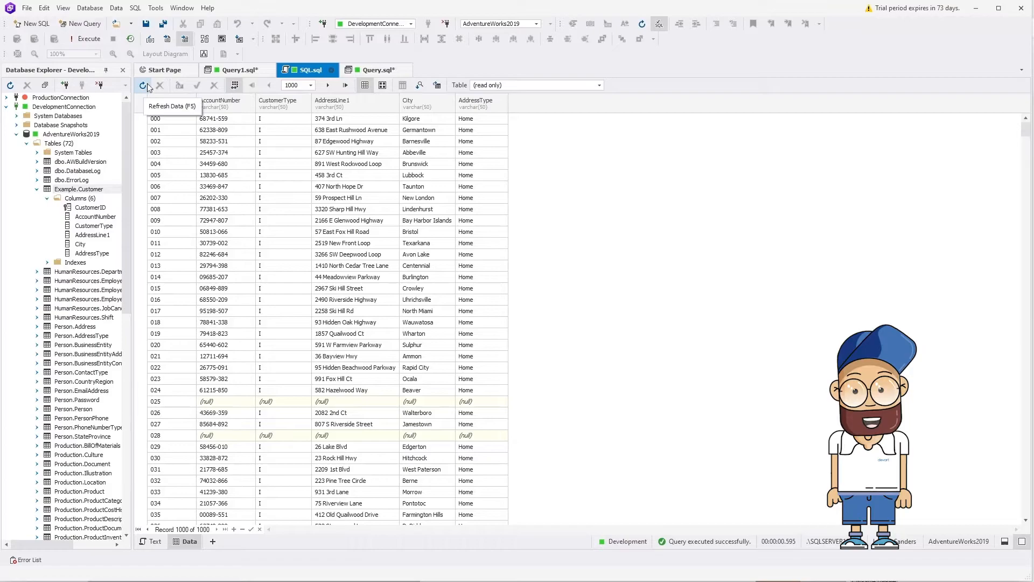
left_click(502, 99)
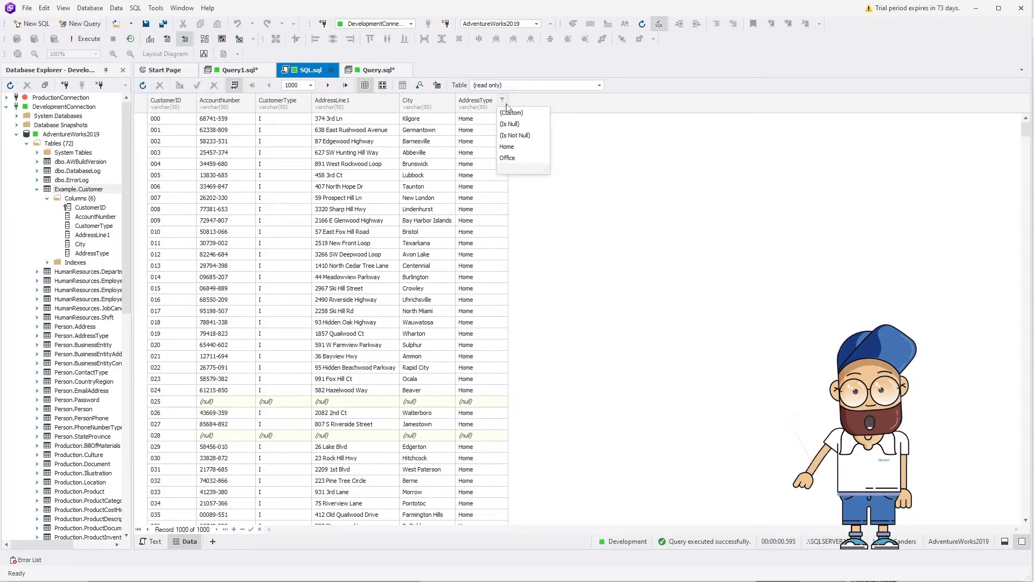
left_click(507, 157)
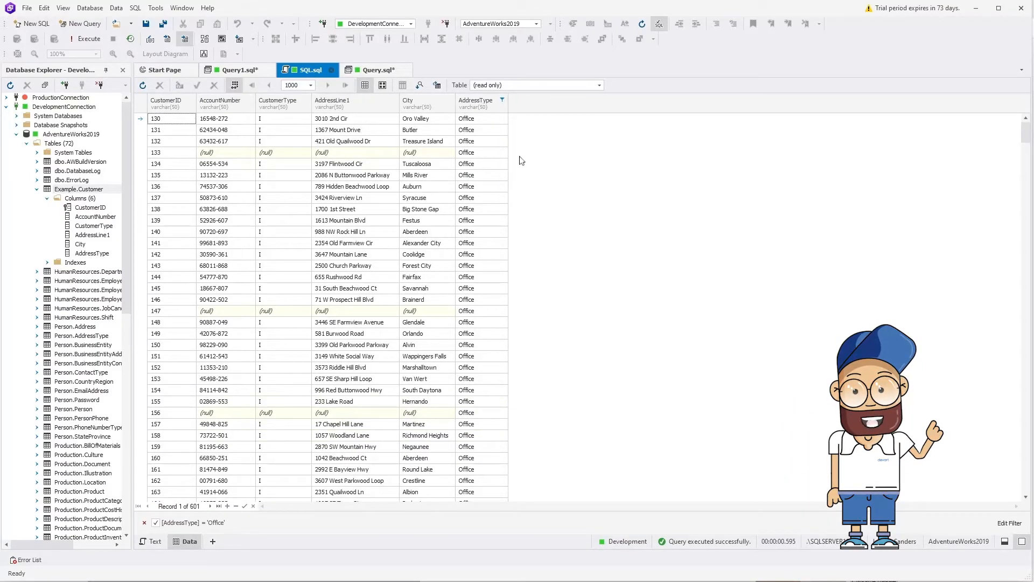
left_click(157, 118)
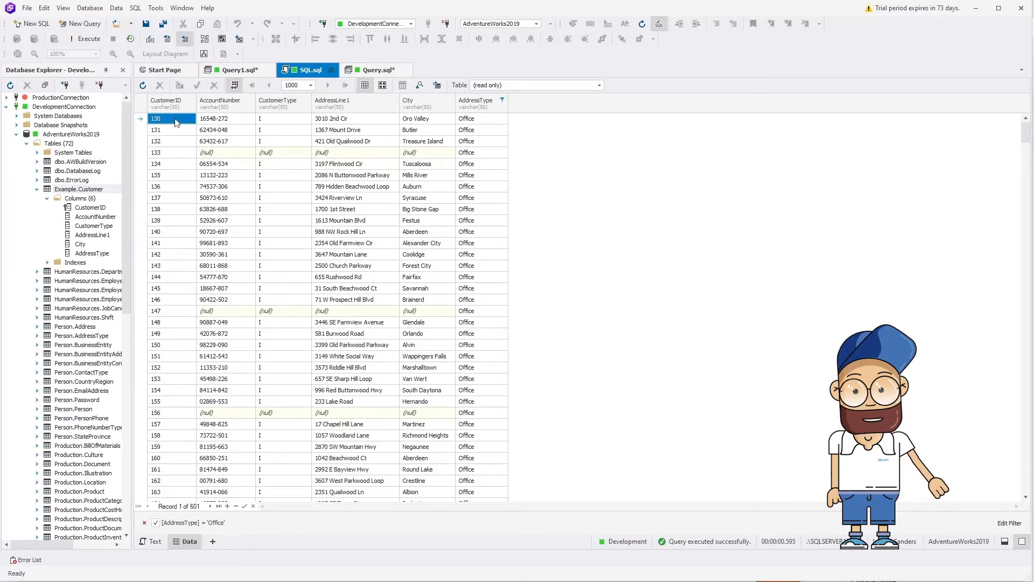